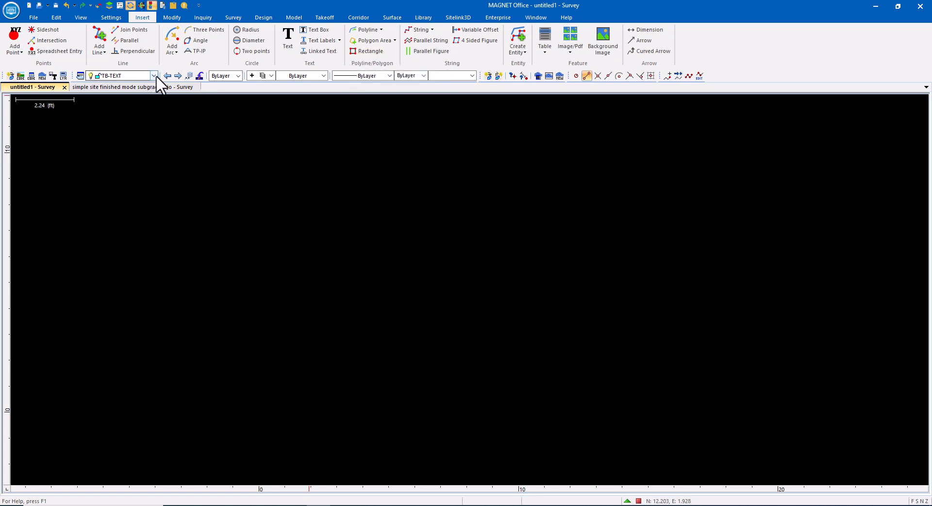
Draw an 8.500 wide by 11.000 high rectangle on the TB-BORDER layer, accepting the elevation prompts
left_click(369, 50)
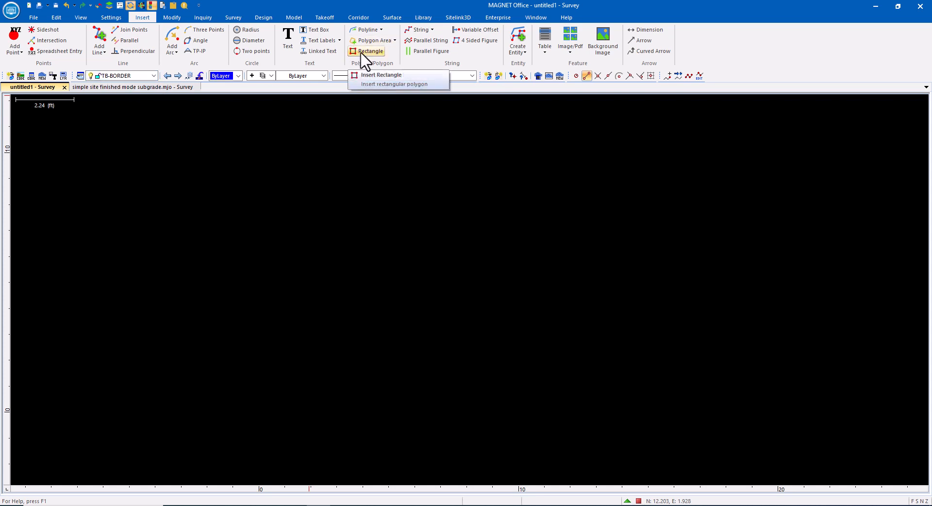
left_click(380, 73)
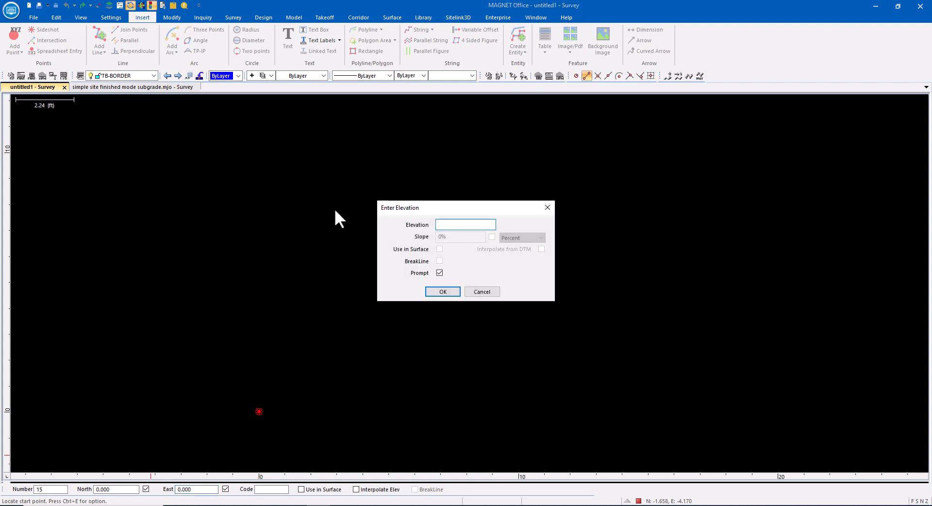
left_click(443, 291)
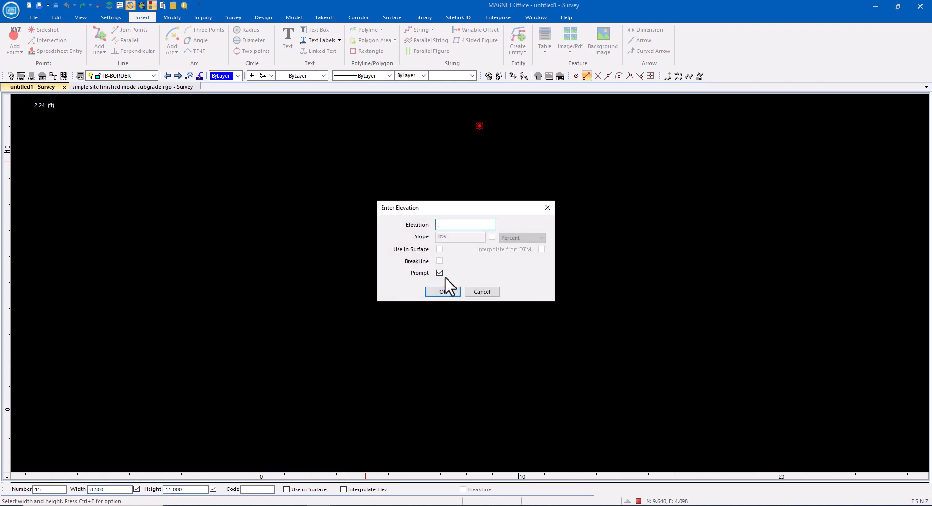
left_click(443, 292)
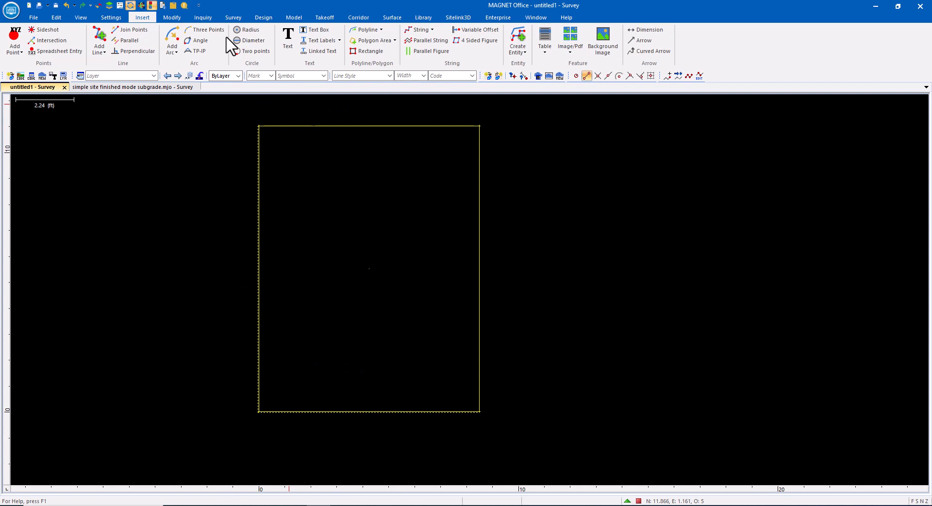
Offset the outline rectangle inward to create an inset inner border
left_click(171, 16)
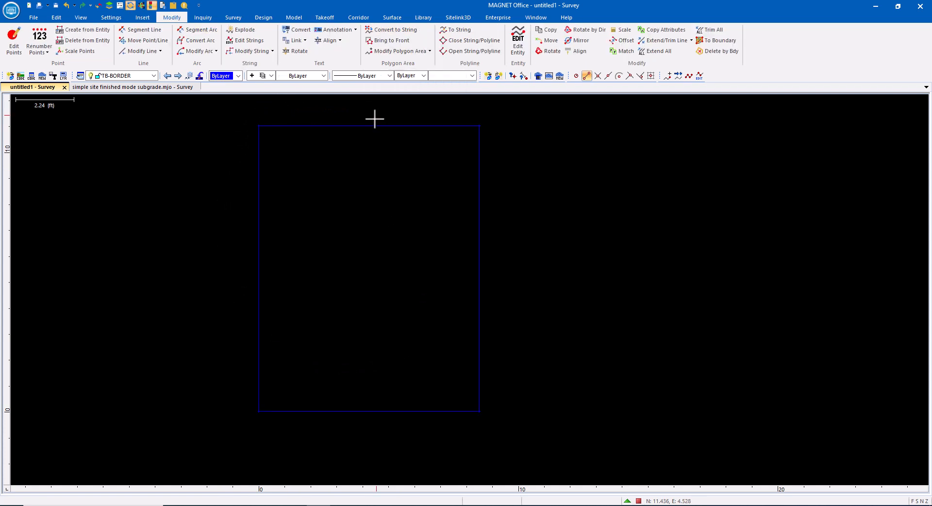
mouse_move(590, 29)
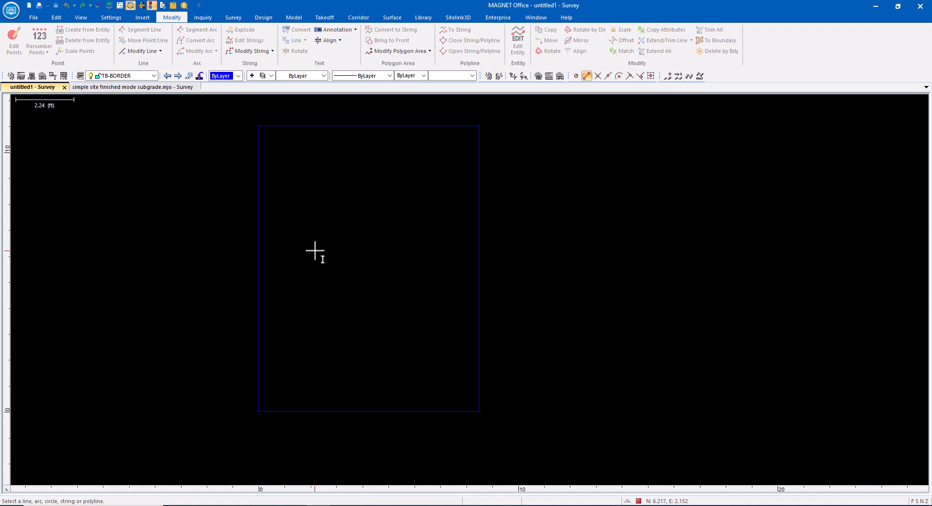
mouse_move(258, 248)
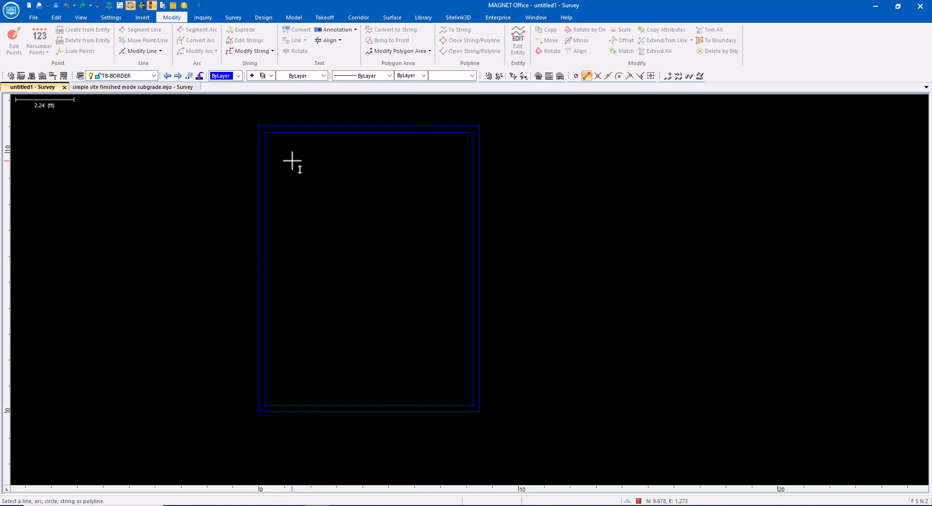
left_click(141, 16)
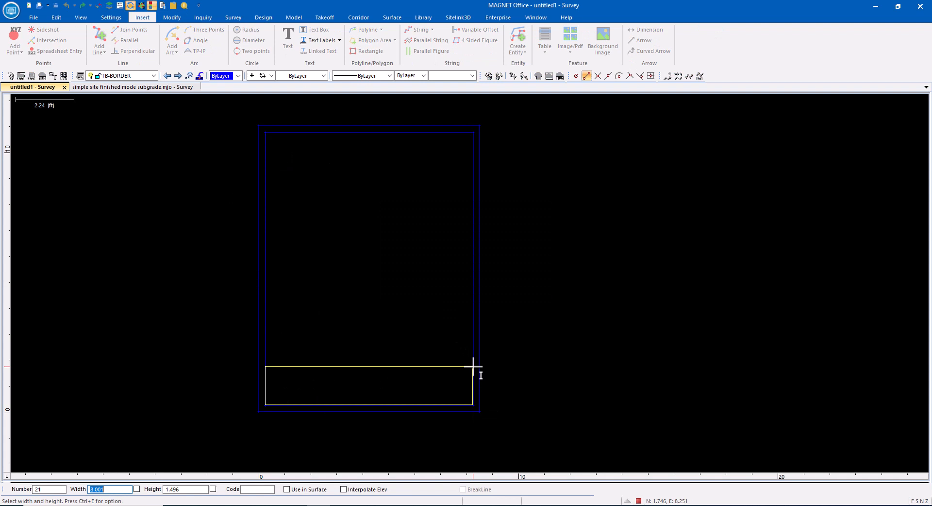
mouse_move(473, 405)
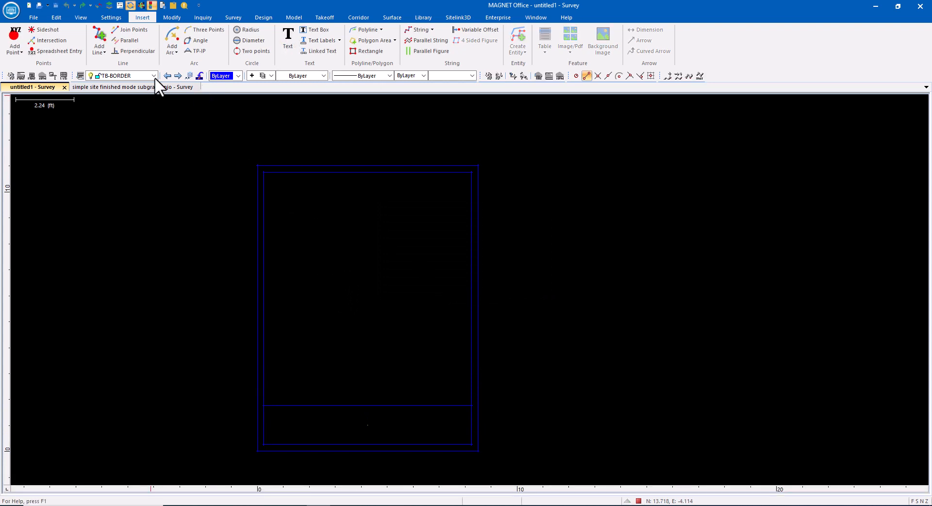
Make TB-TEXT the current layer for the NOTES heading text
left_click(287, 36)
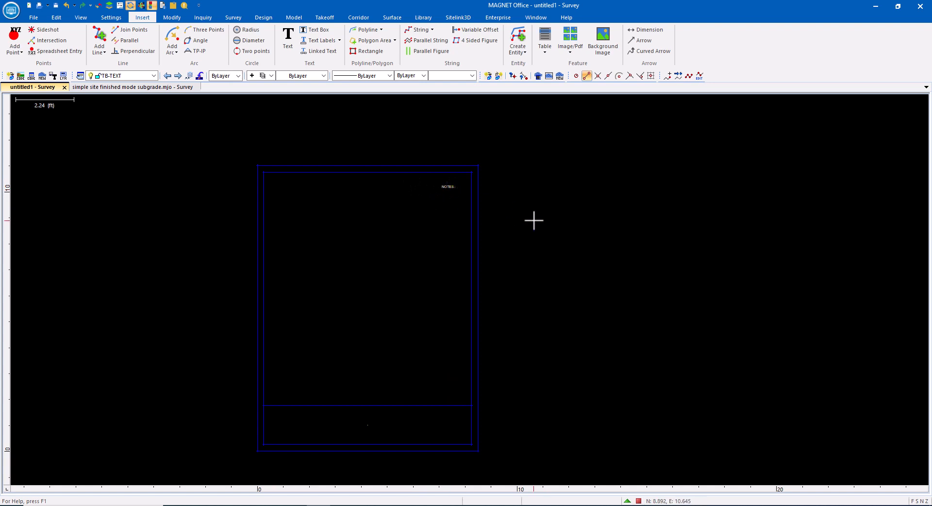
mouse_move(444, 210)
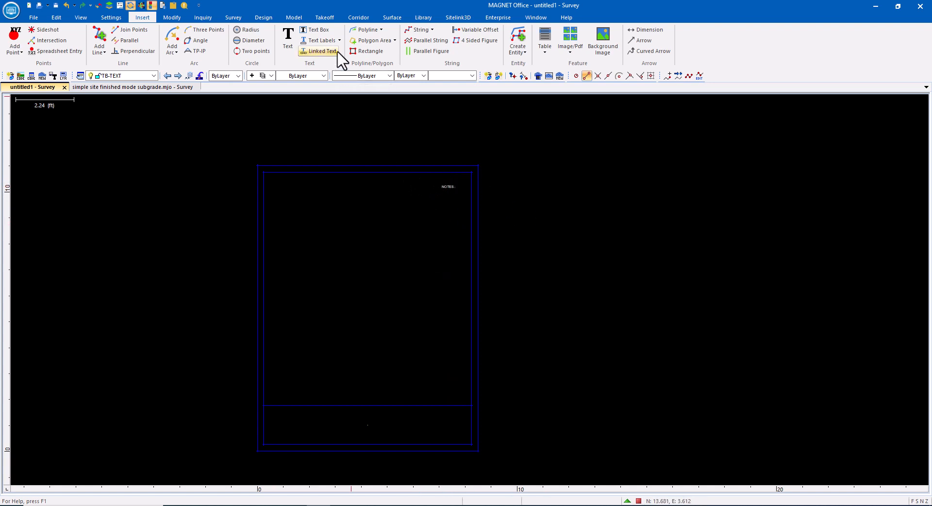
Insert a SCALE keyword label and place it in the middle of the title strip
left_click(321, 51)
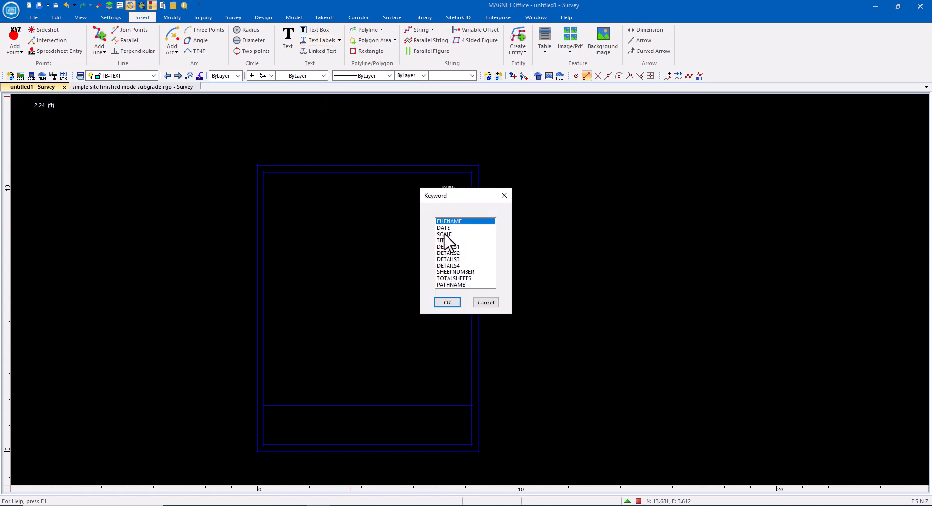
left_click(446, 301)
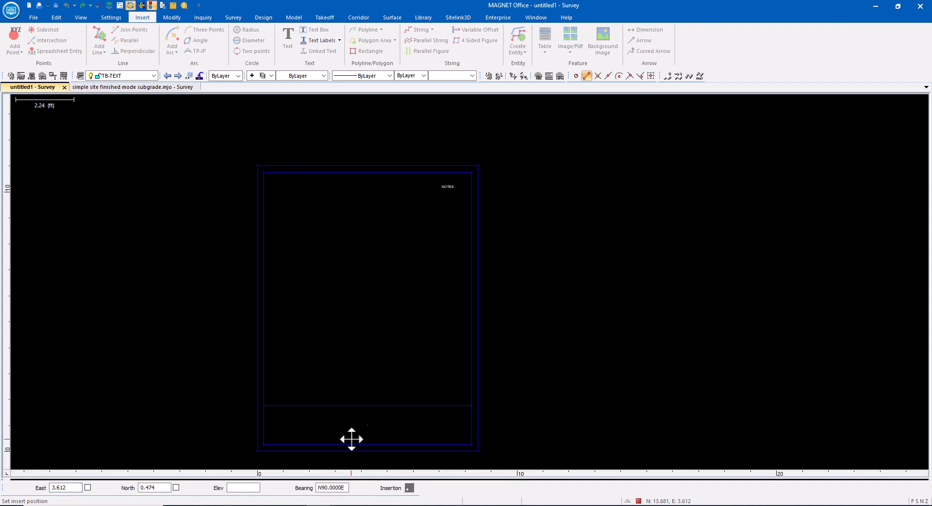
left_click(357, 437)
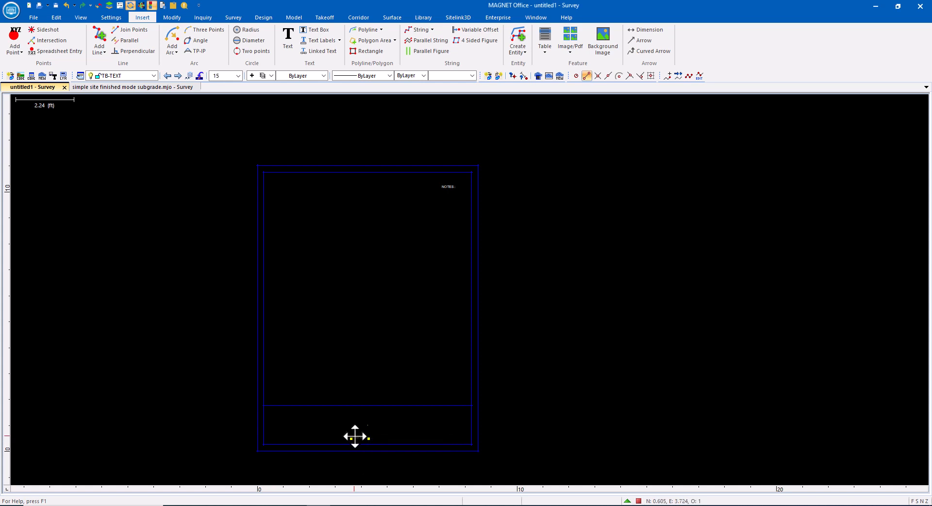
Select the scale label and make it bottom-centre justified and green
left_click(356, 437)
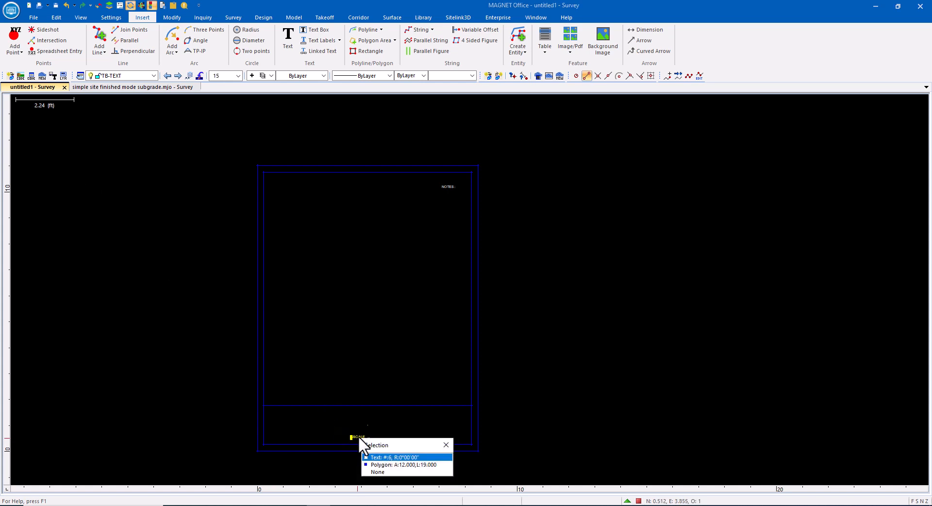
left_click(400, 457)
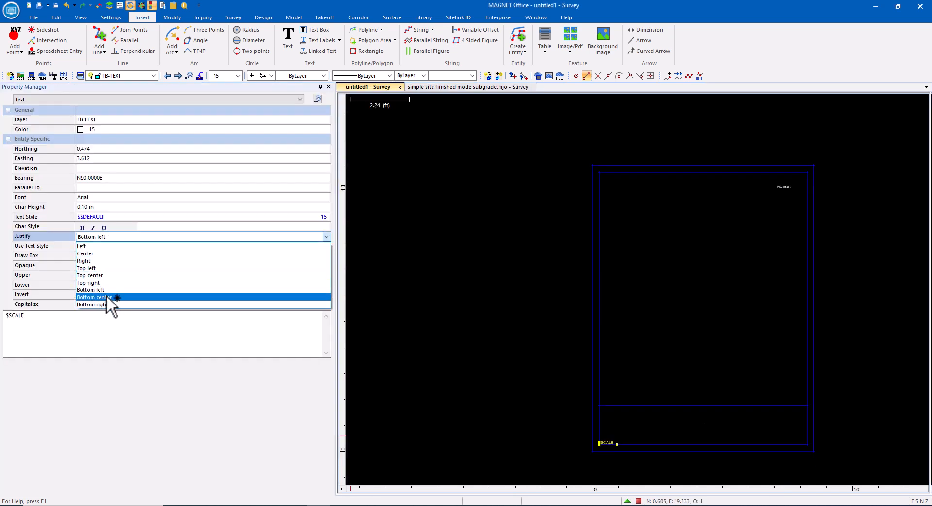
left_click(94, 297)
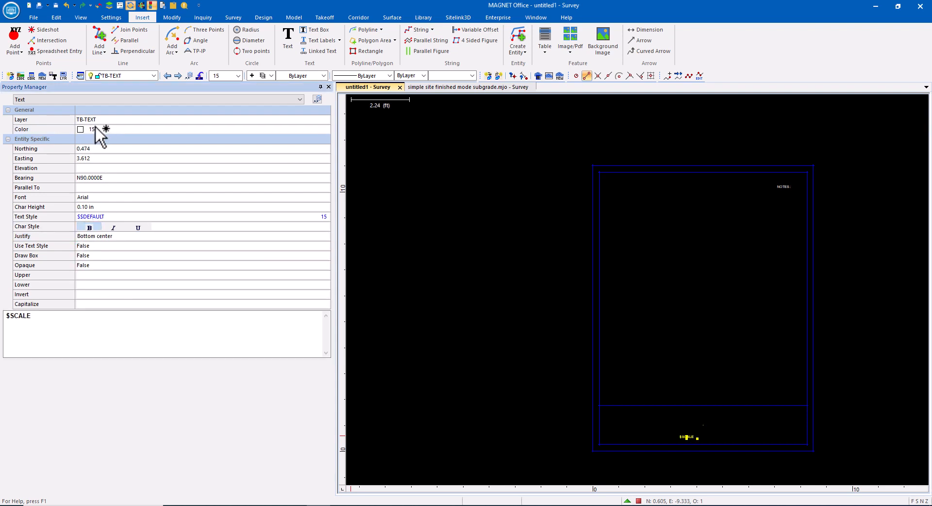
left_click(328, 86)
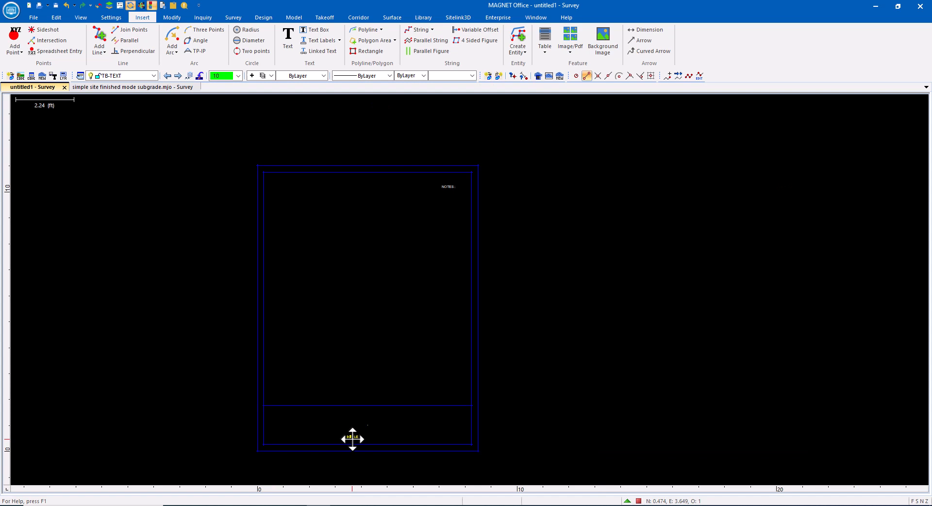
Insert a DATE keyword label for the bottom left of the title strip
left_click(339, 40)
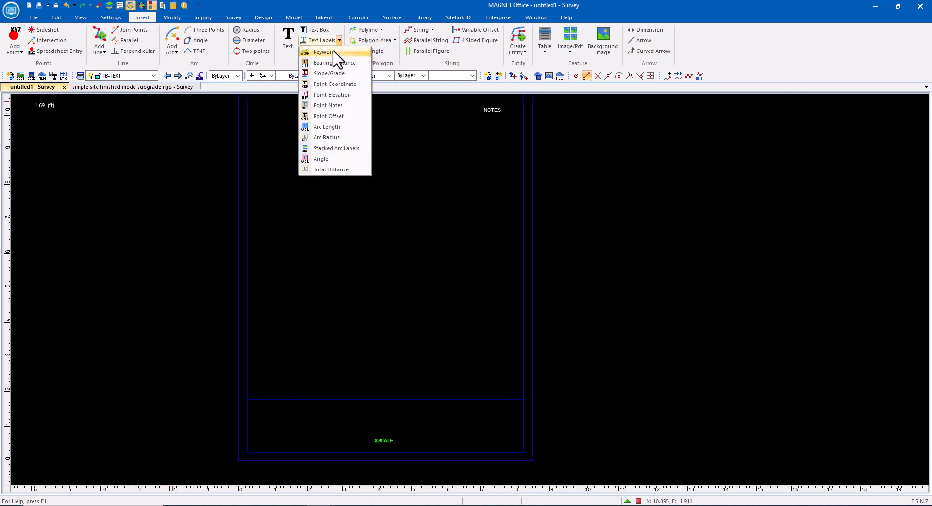
left_click(323, 51)
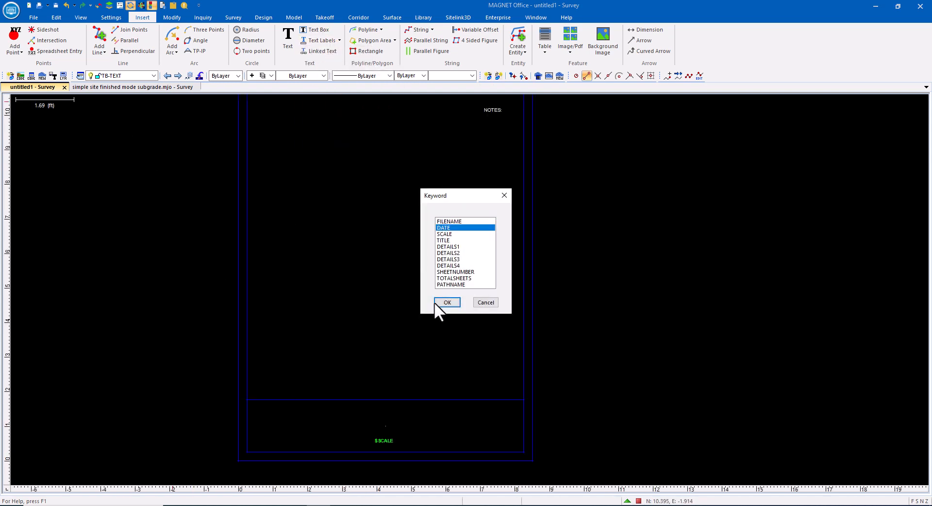
left_click(447, 302)
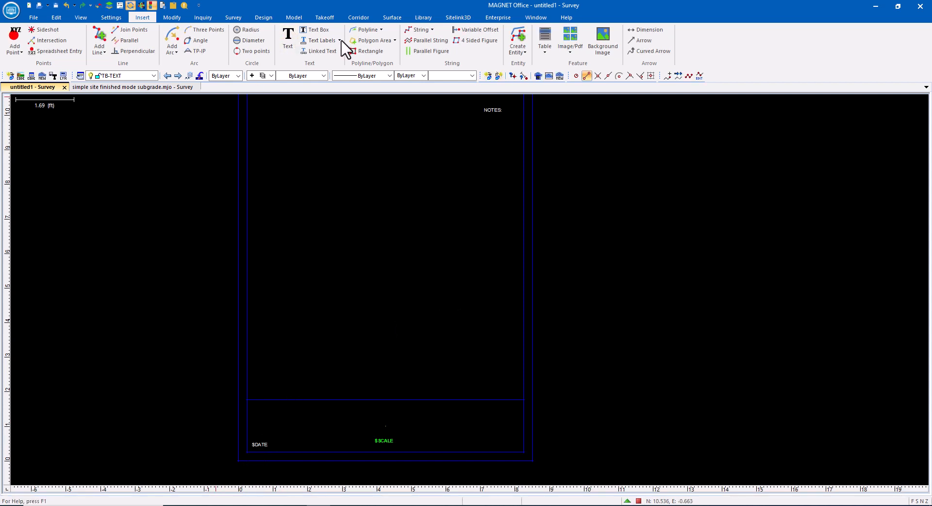
Insert a SHEETNUMBER keyword label as the next title-strip field
left_click(339, 39)
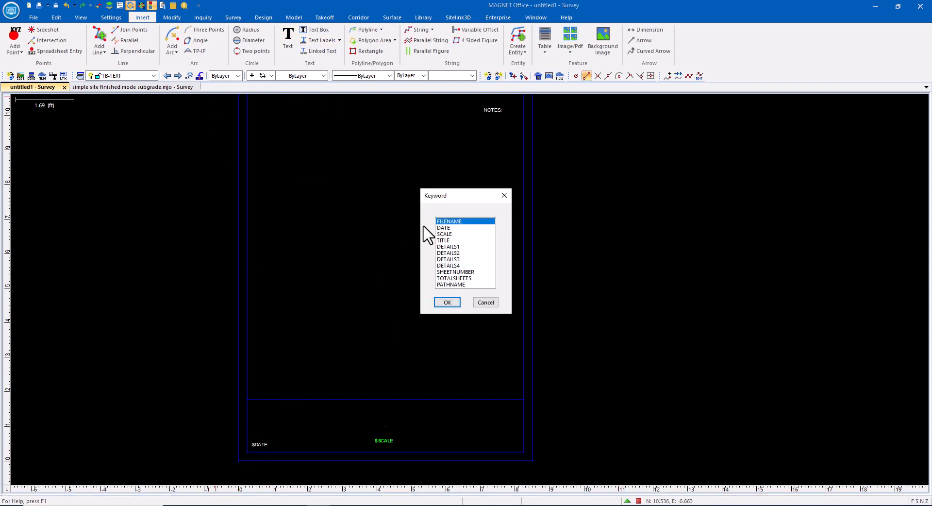
left_click(455, 271)
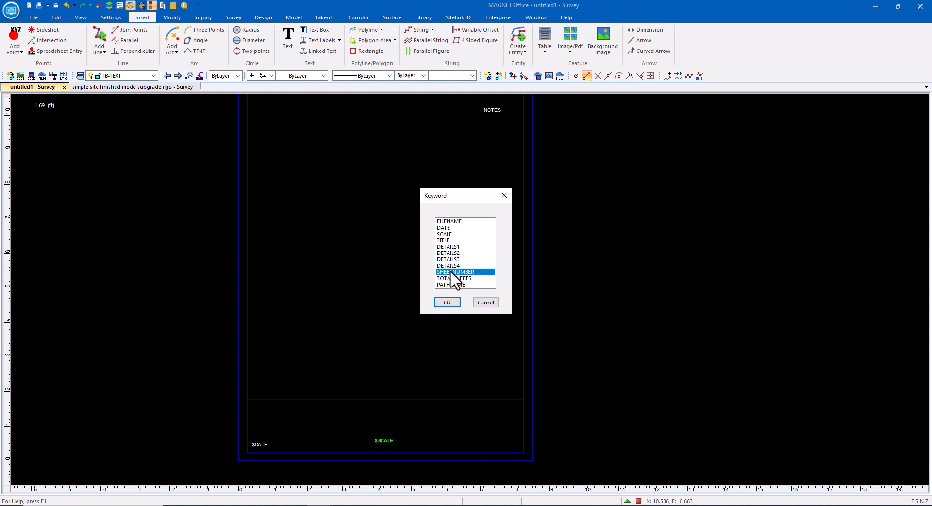
left_click(447, 302)
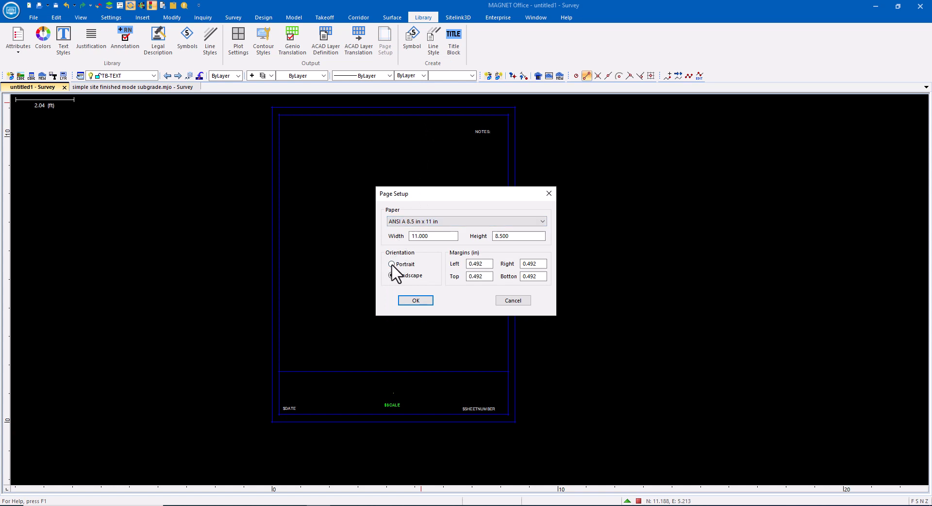
Set the Left, Right, Top and Bottom page margins to 0.250 in and apply them
left_click(391, 264)
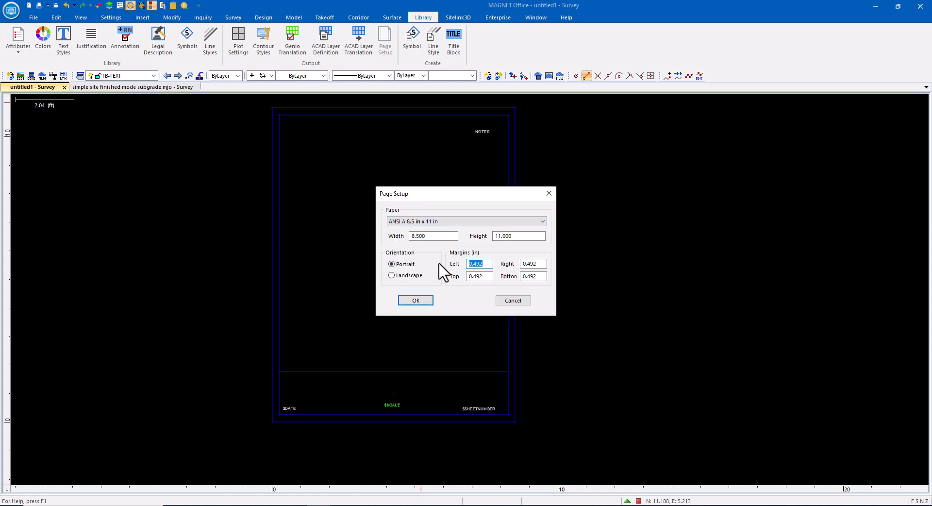
left_click(532, 263)
type("0.250")
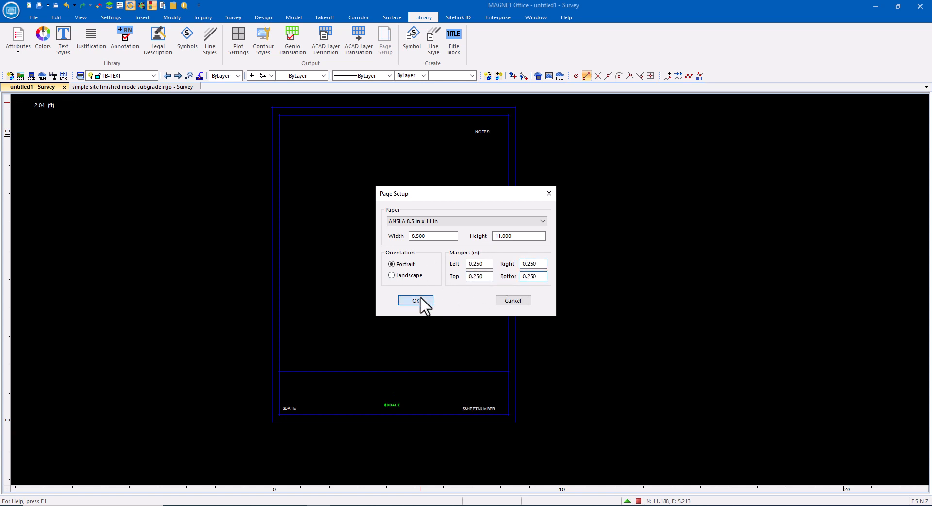
left_click(416, 300)
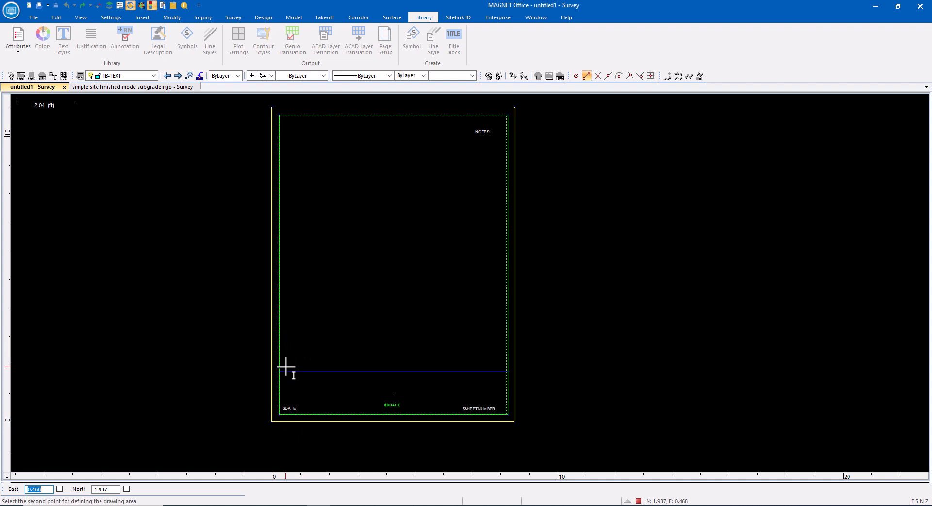
mouse_move(453, 146)
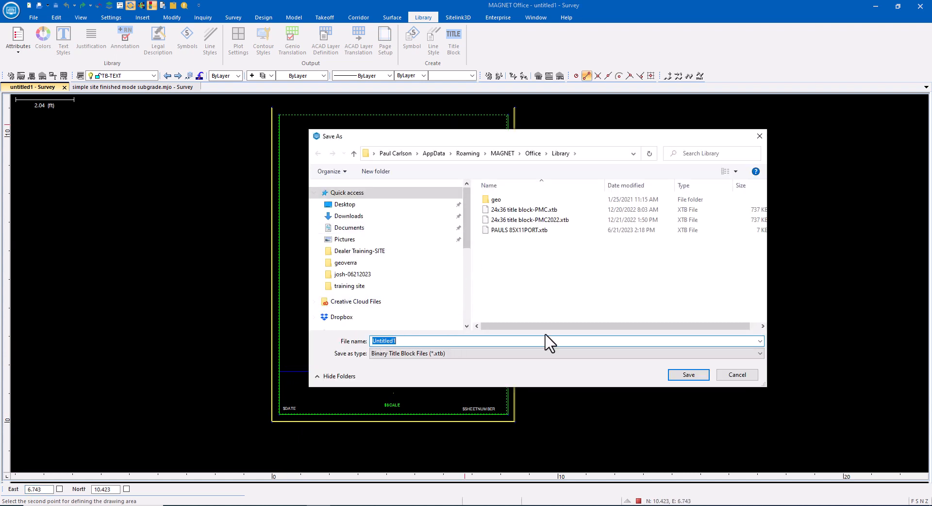
mouse_move(689, 374)
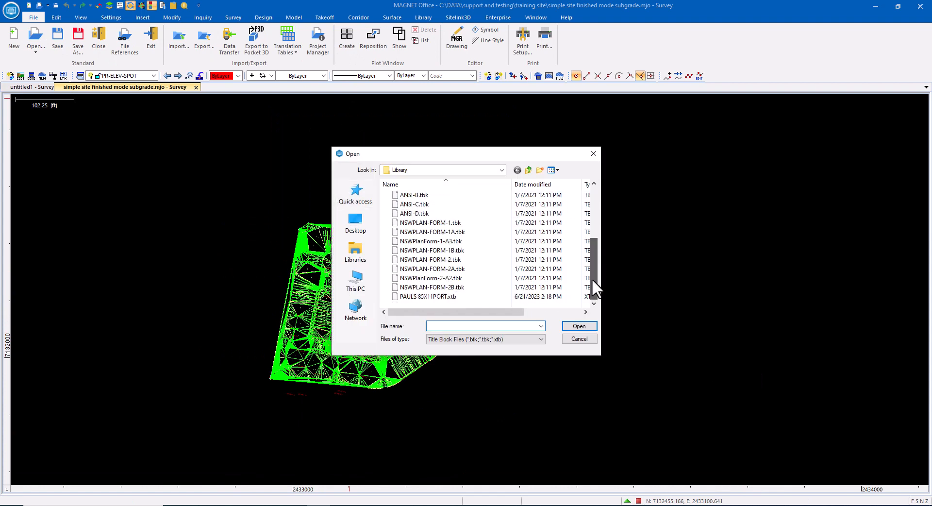
Load the saved PAULS 85X11PORT .xtb title block for the new plot window
left_click(427, 297)
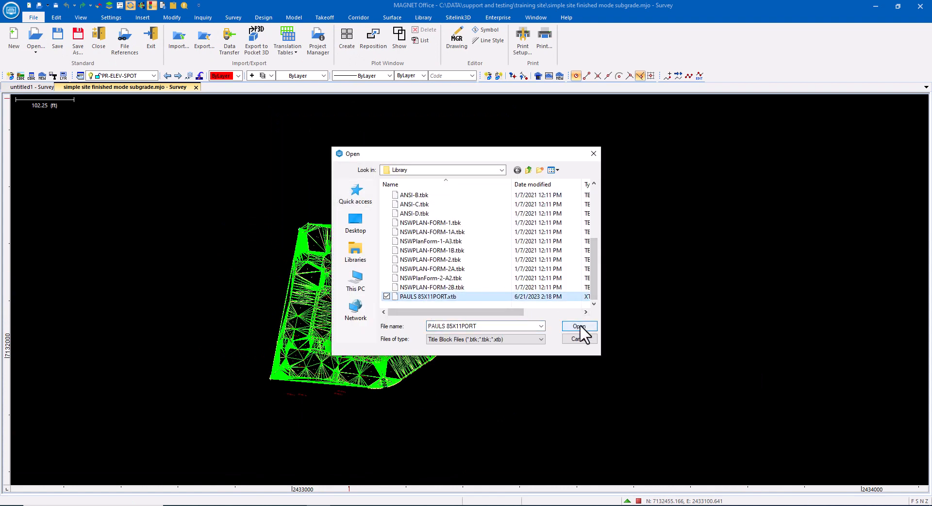
left_click(579, 327)
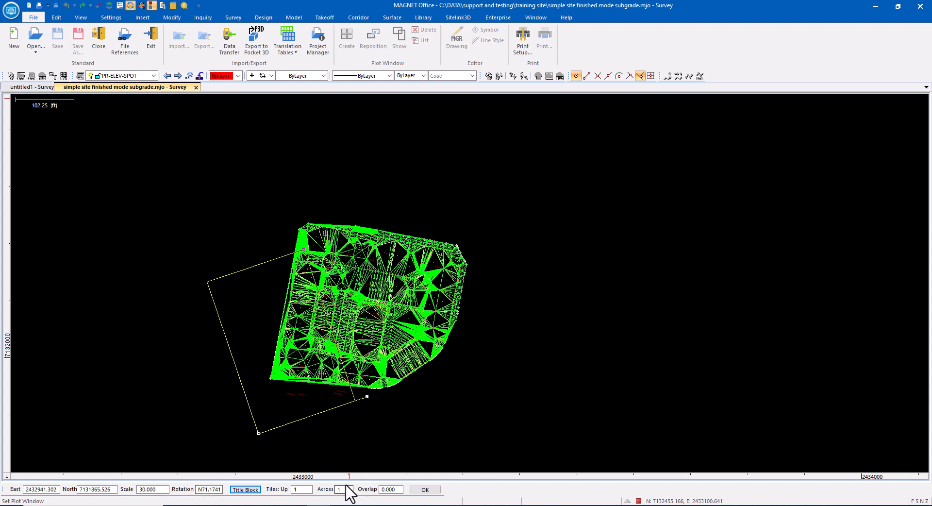
Set 3 sheets across with overlap 1.000, position the frames over the surface and accept the layout
left_click(343, 488)
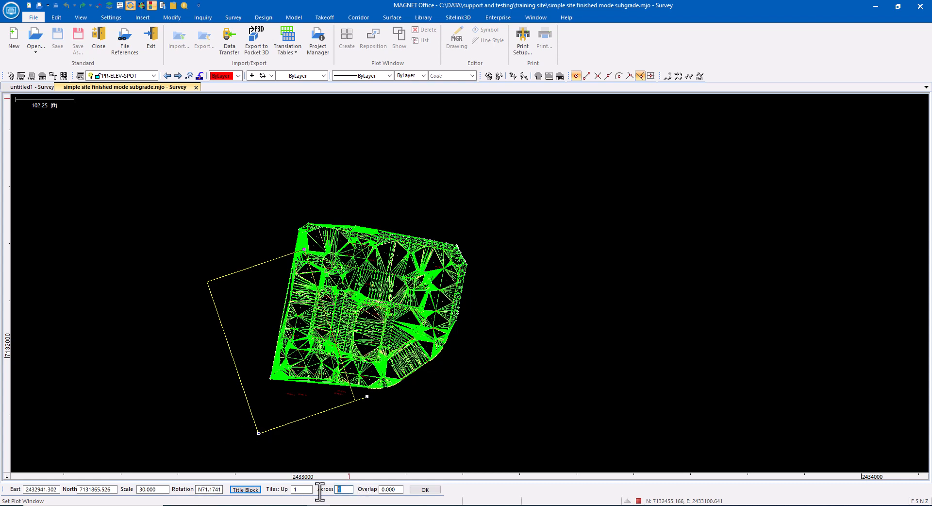
type("2")
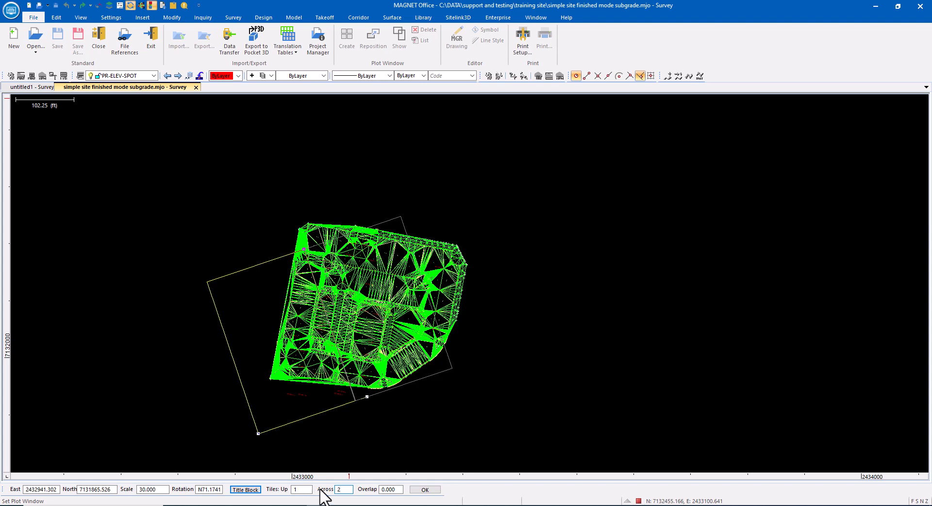
left_click_drag(324, 498, 229, 441)
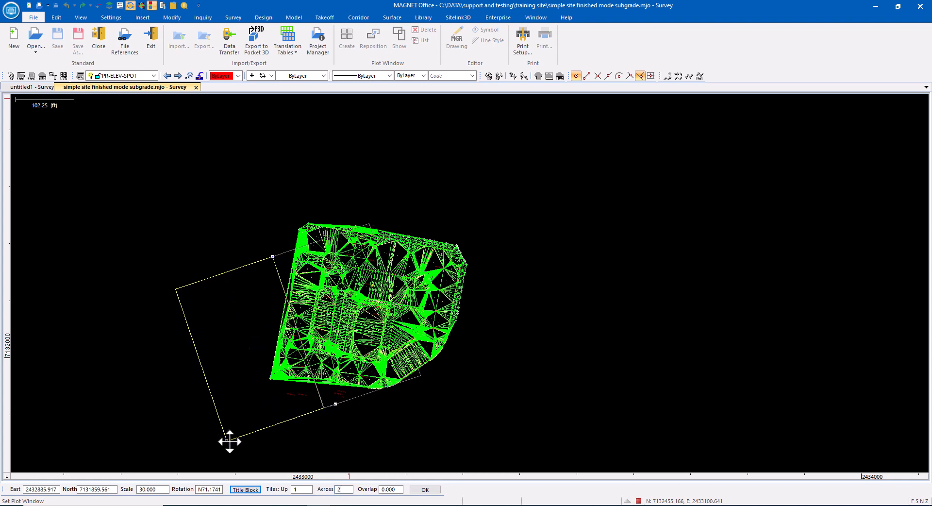
left_click_drag(229, 441, 285, 423)
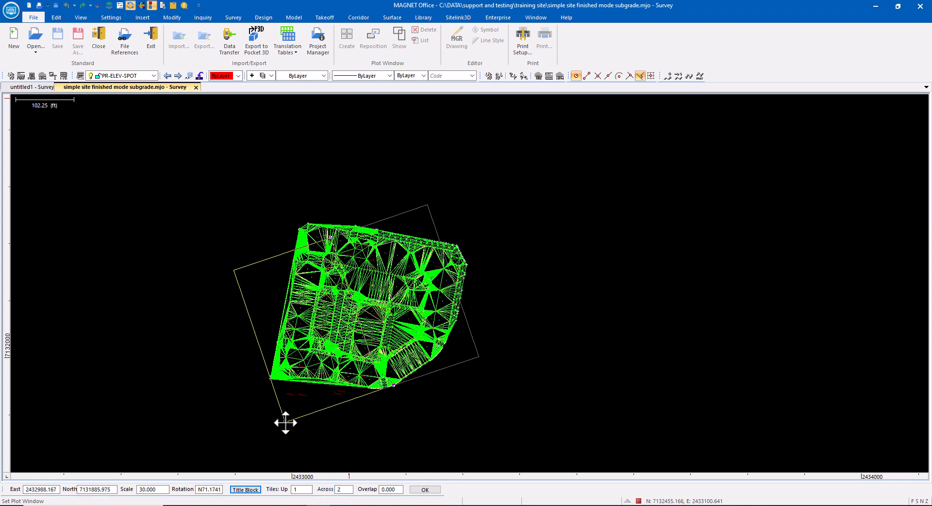
left_click(390, 489)
type("1")
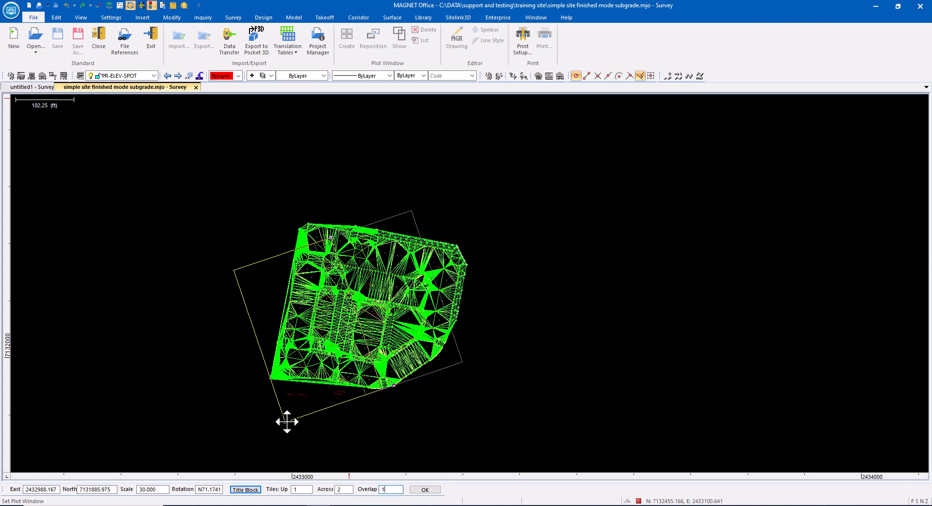
left_click_drag(287, 420, 264, 425)
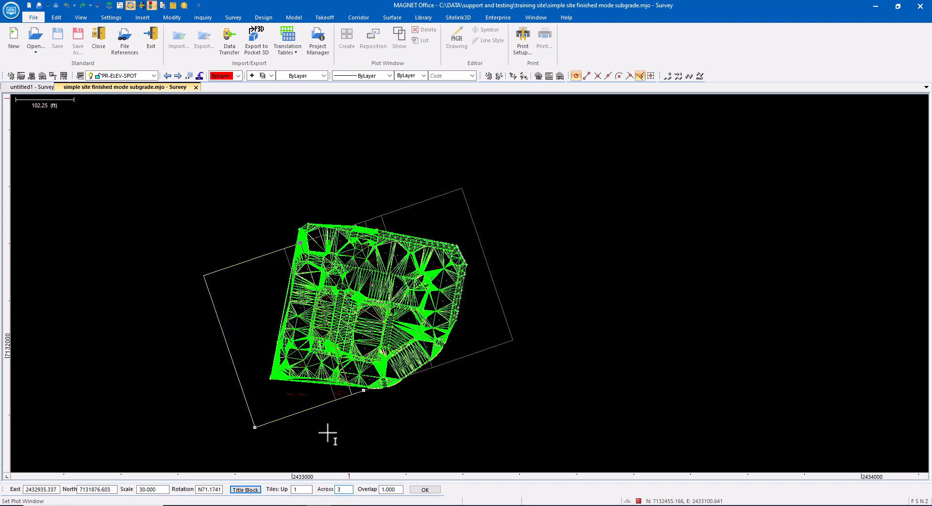
left_click(425, 489)
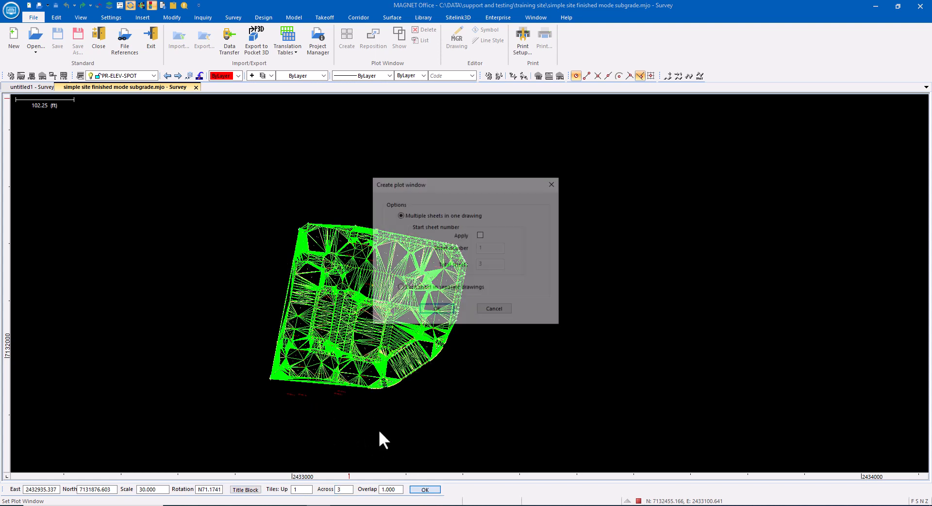
Create each sheet in a separate drawing and activate all 3 plot windows
left_click(400, 287)
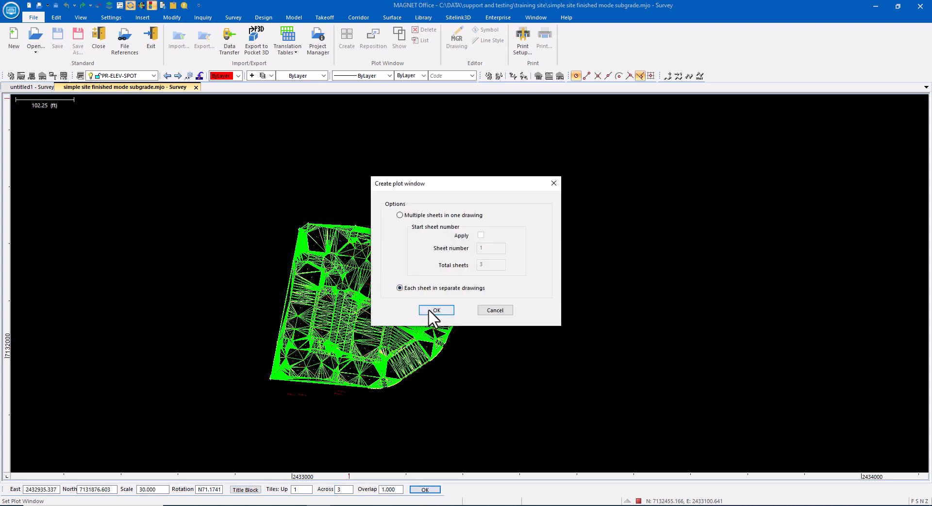
left_click(436, 310)
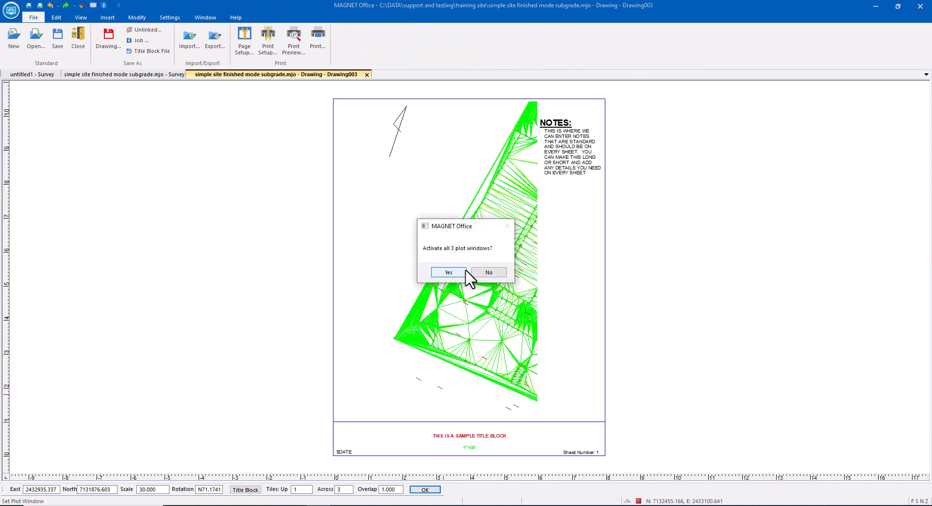
left_click(449, 272)
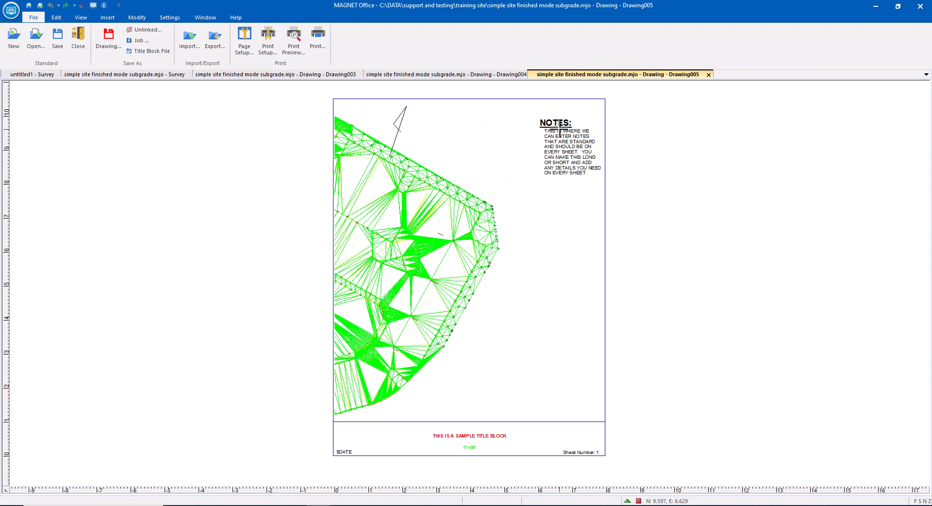
mouse_move(423, 291)
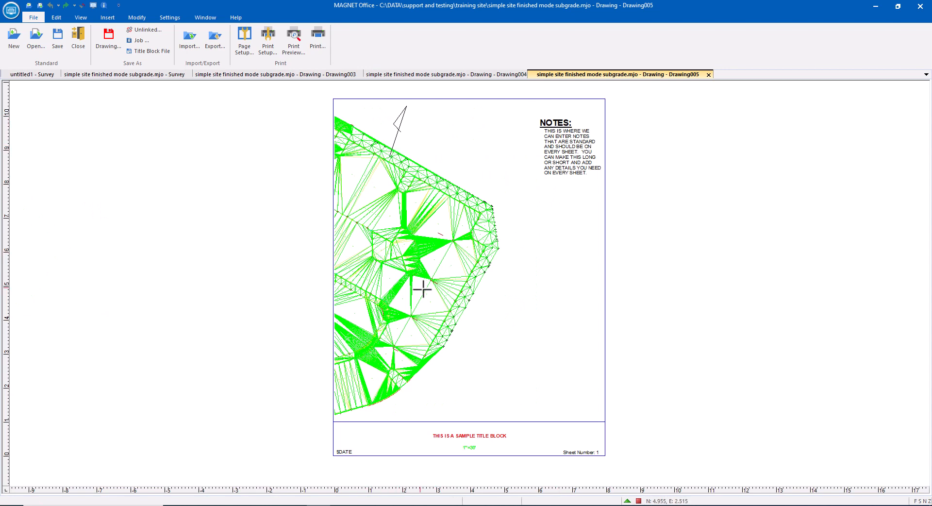
mouse_move(464, 463)
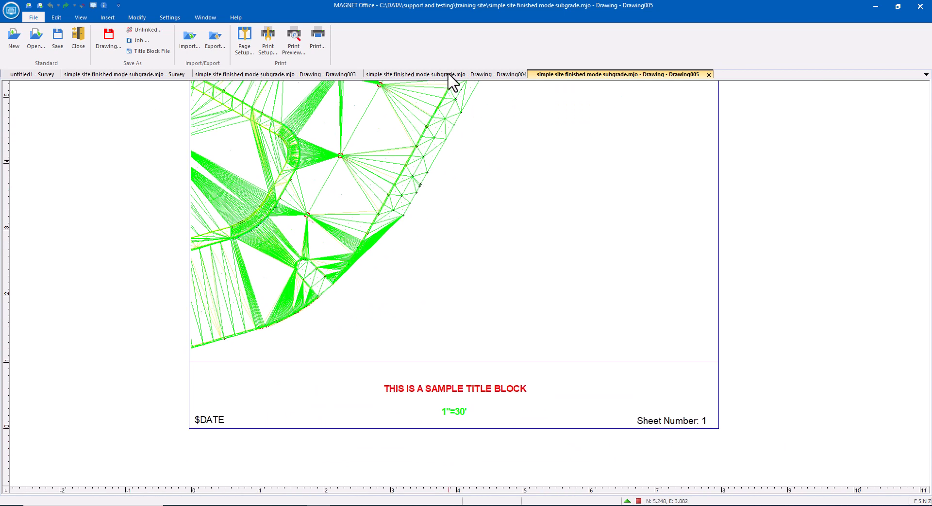
Review the Drawing004 and Drawing003 sheets, then bring up print preview for the first sheet
left_click(450, 74)
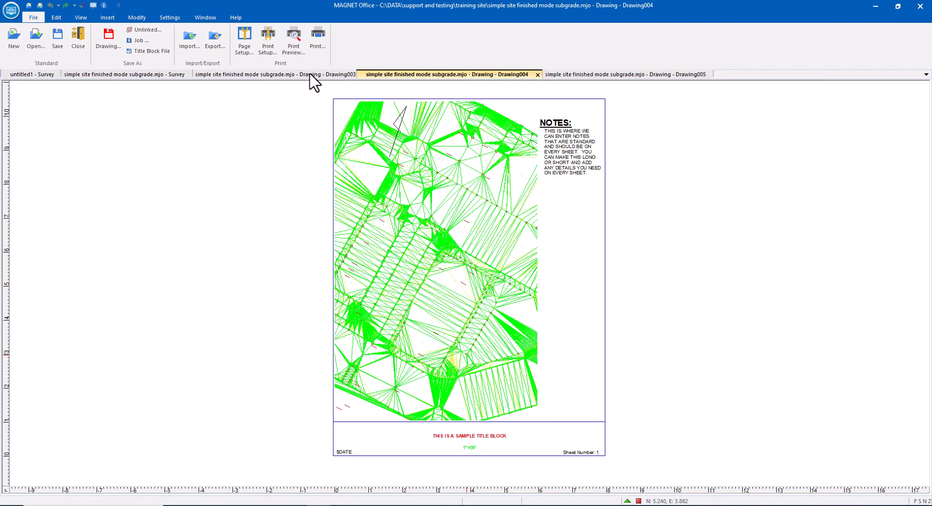
left_click(274, 74)
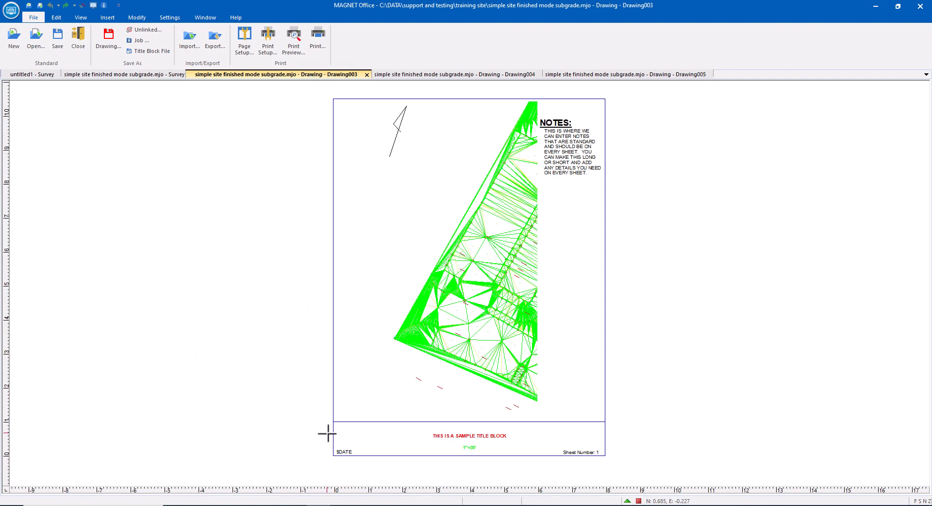
left_click(291, 39)
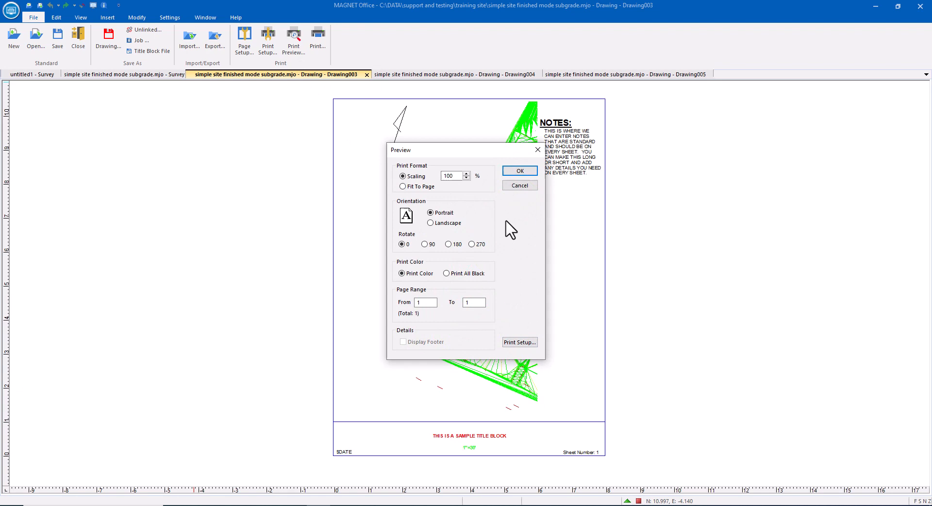
Confirm the Preview dialog at 100% scaling, Portrait, Print Color to show sheet one's preview
left_click(519, 170)
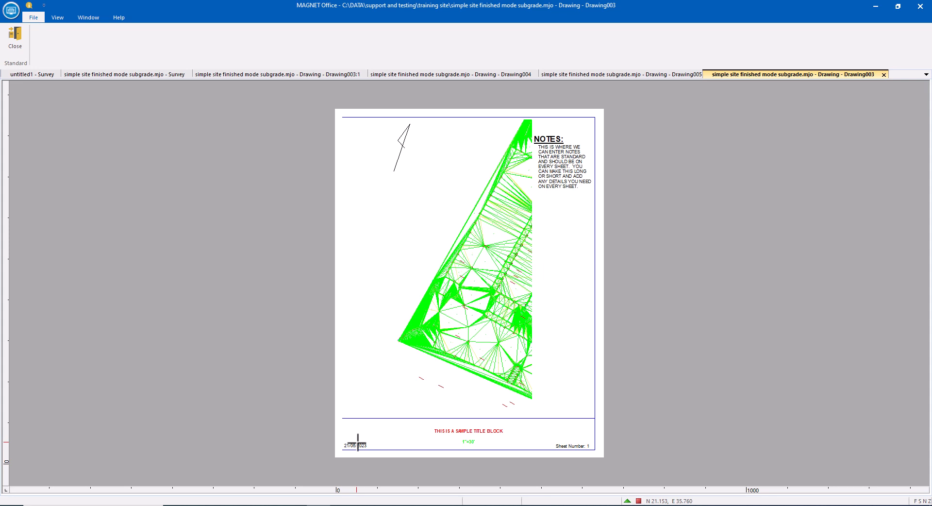
mouse_move(328, 384)
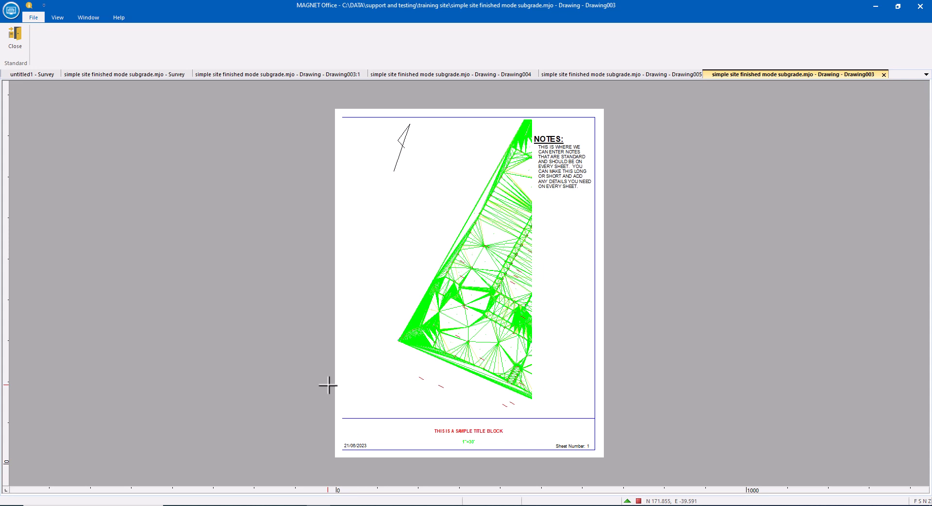